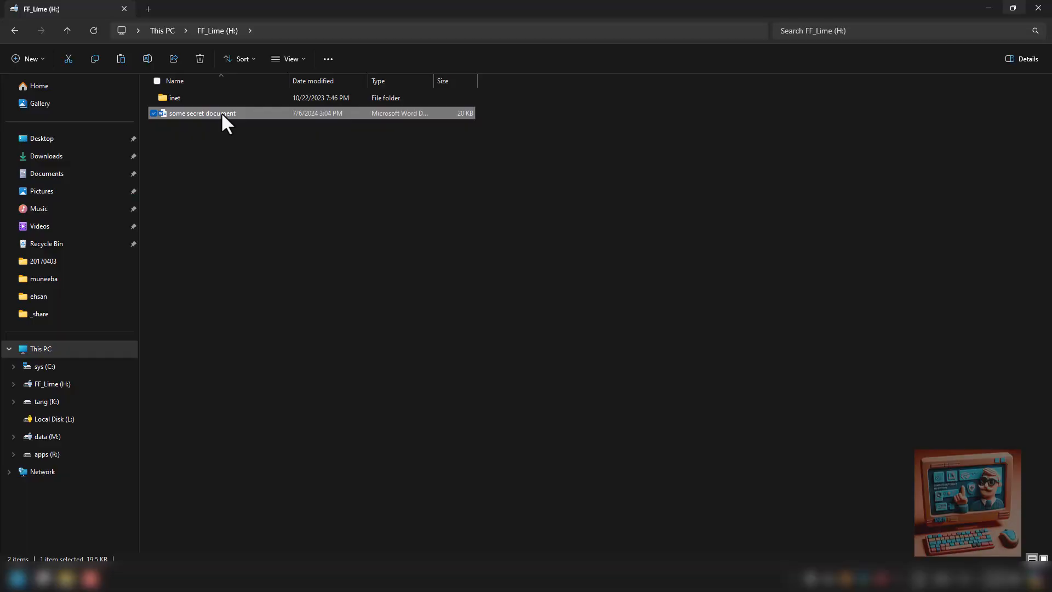
Try opening the secret document with a guessed password and dismiss the incorrect-password error.
double_click(203, 113)
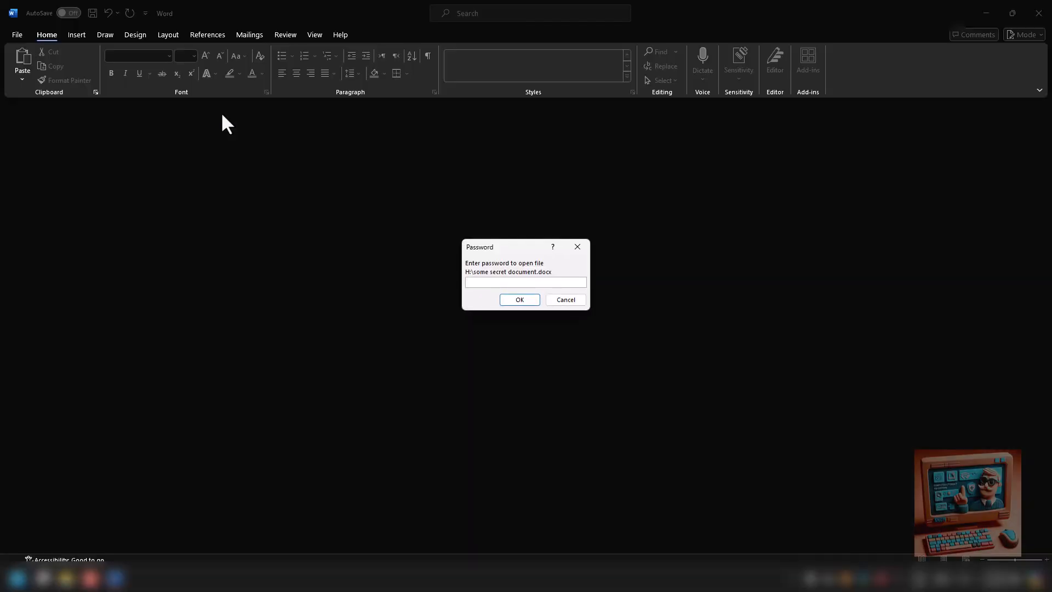
left_click(519, 299)
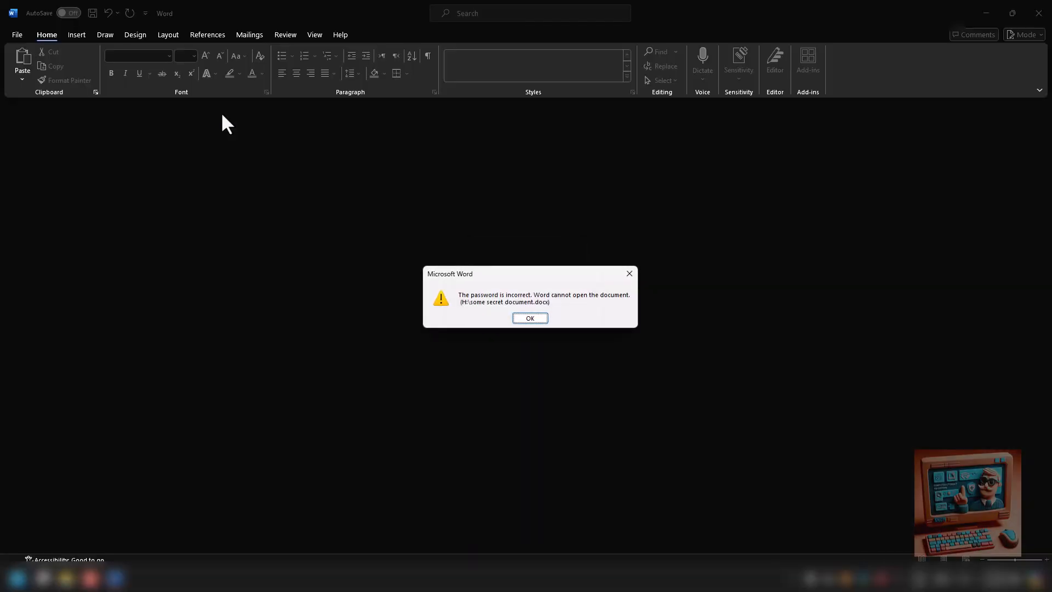
left_click(529, 317)
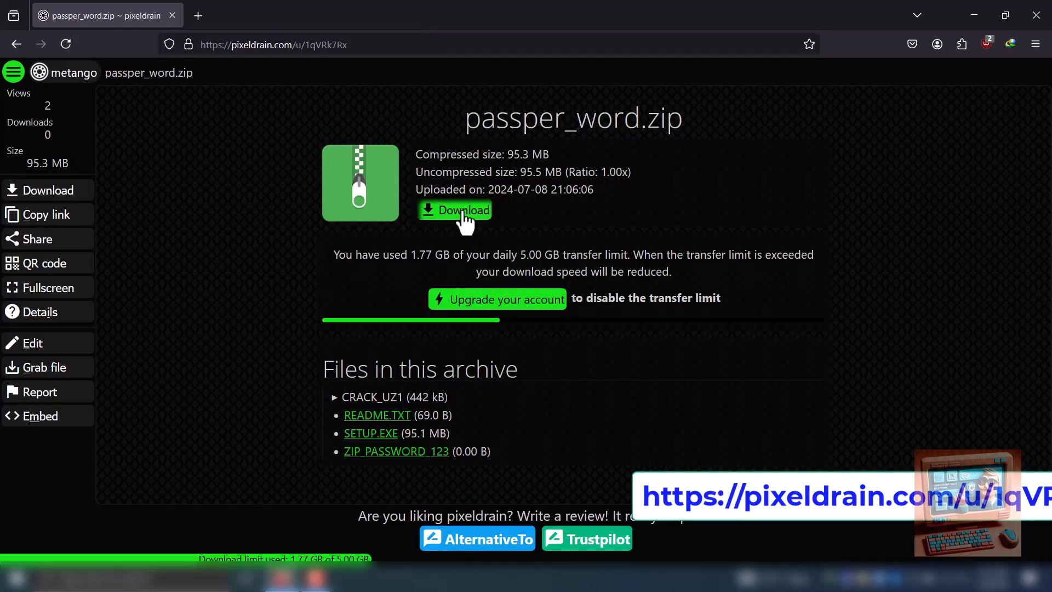
Download passper_word.zip with IDM and bring up the downloaded archive's context menu.
left_click(455, 210)
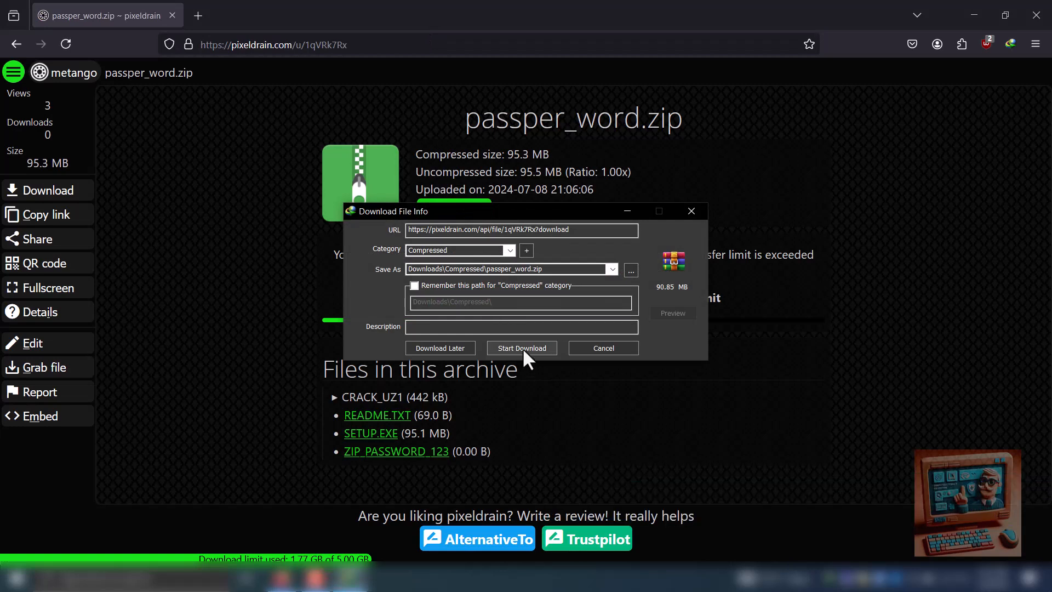
left_click(521, 348)
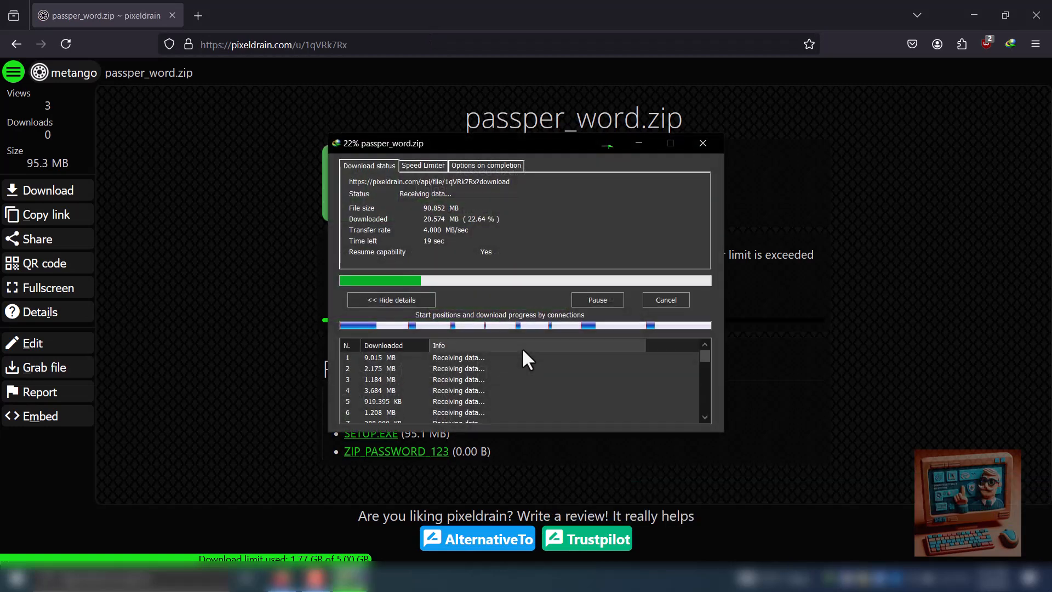
right_click(26, 114)
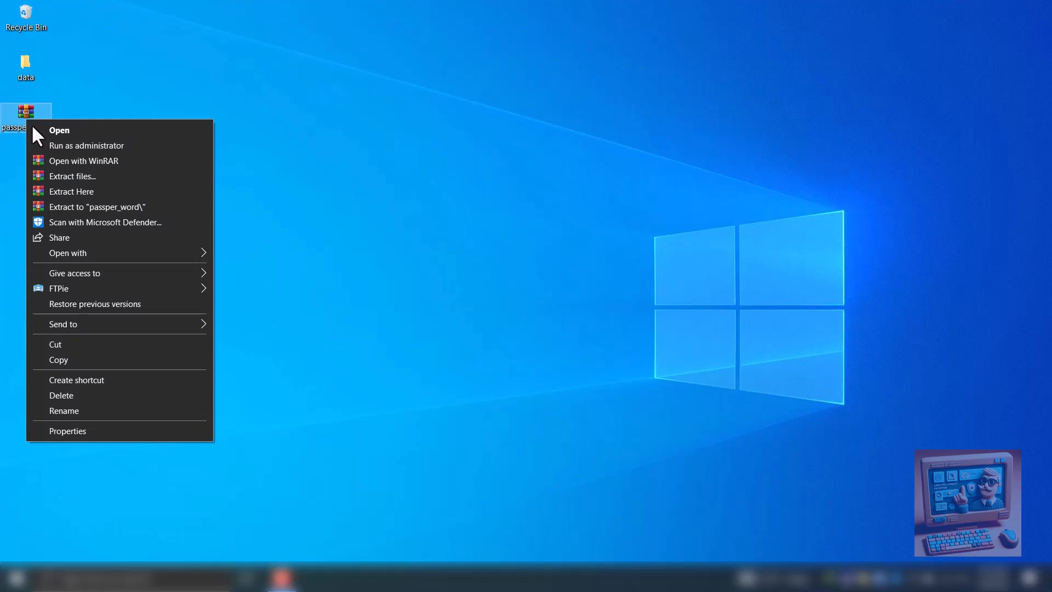
Extract passper_word.zip into a passper_word folder and select the SETUP installer inside.
left_click(71, 191)
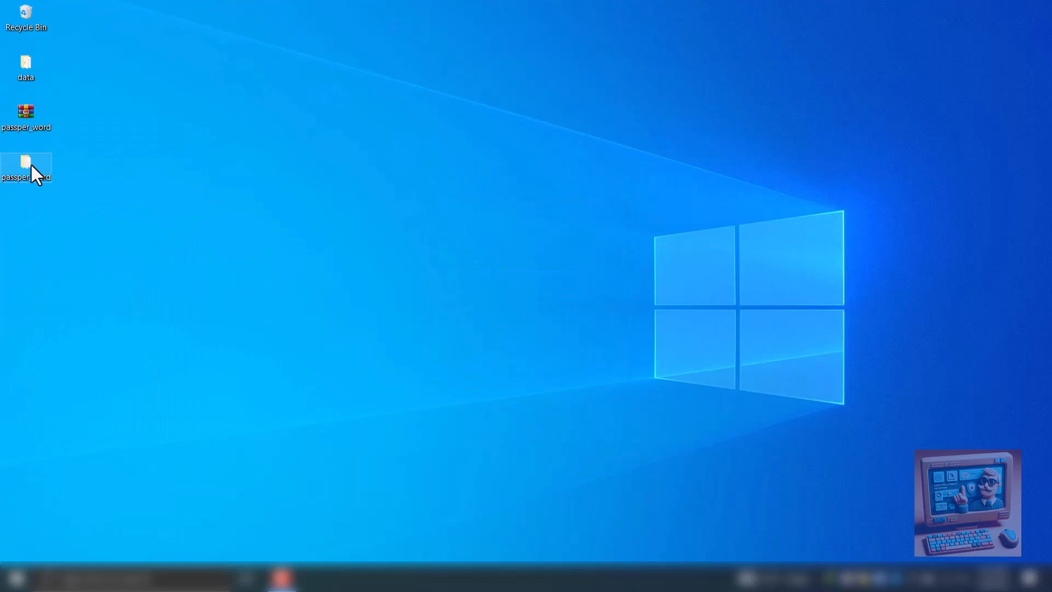
double_click(26, 165)
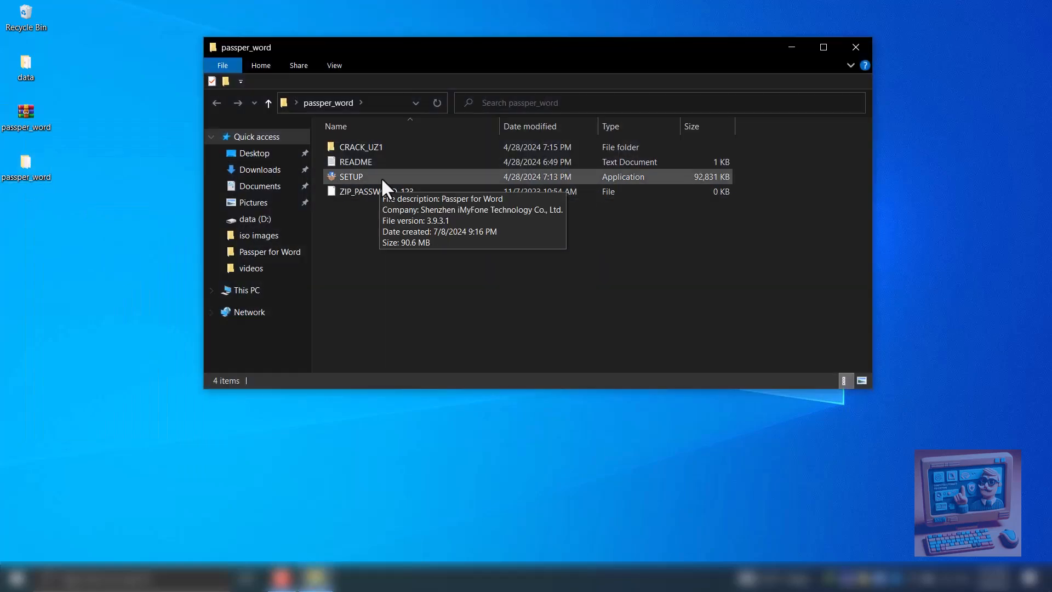
left_click(350, 176)
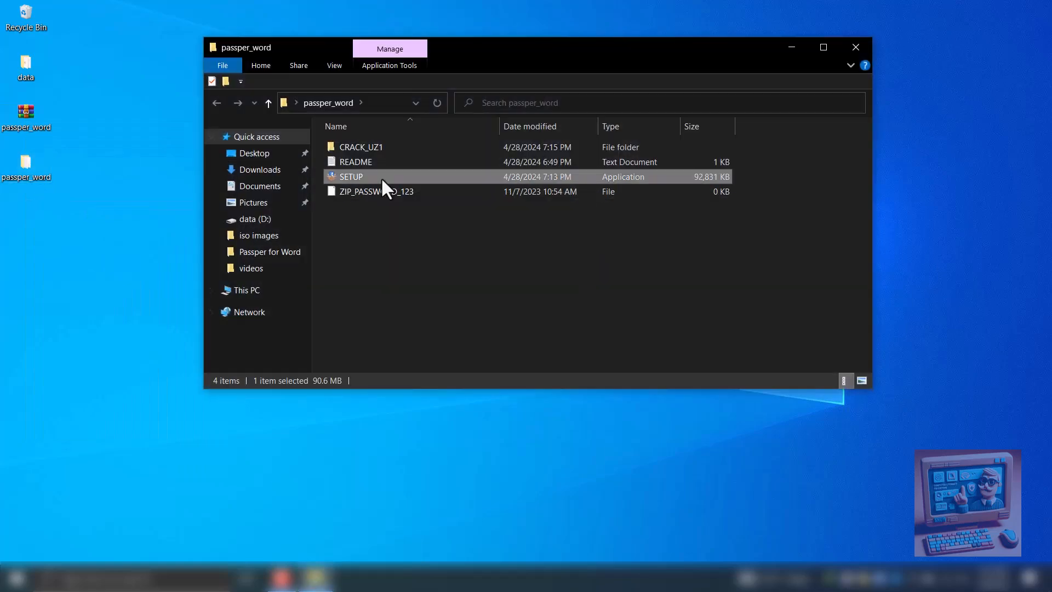
left_click(855, 47)
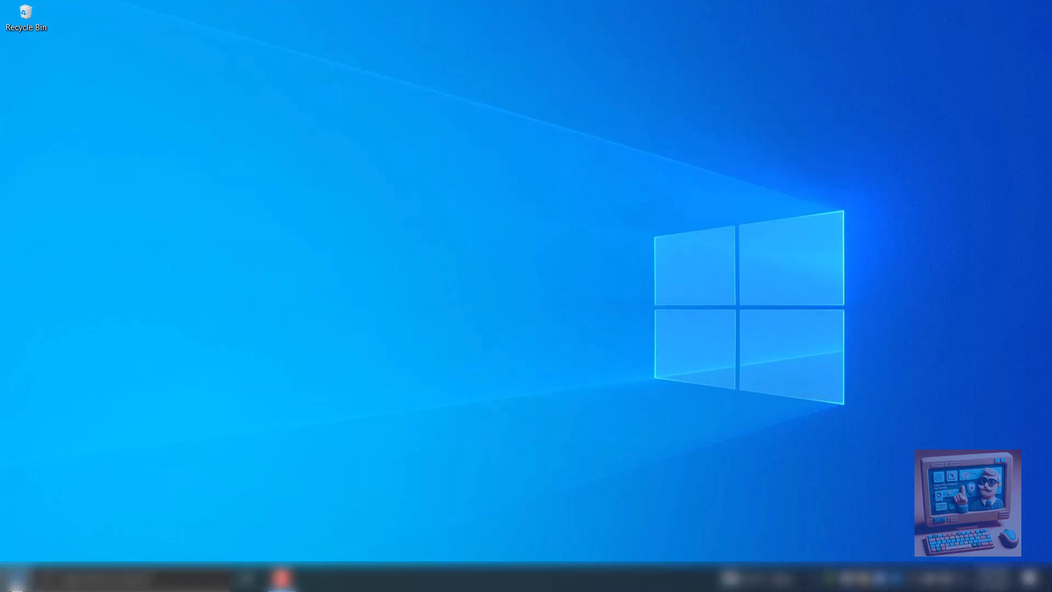
Find Passper for Word through Windows search and approve the User Account Control prompt.
left_click(8, 579)
type("pa")
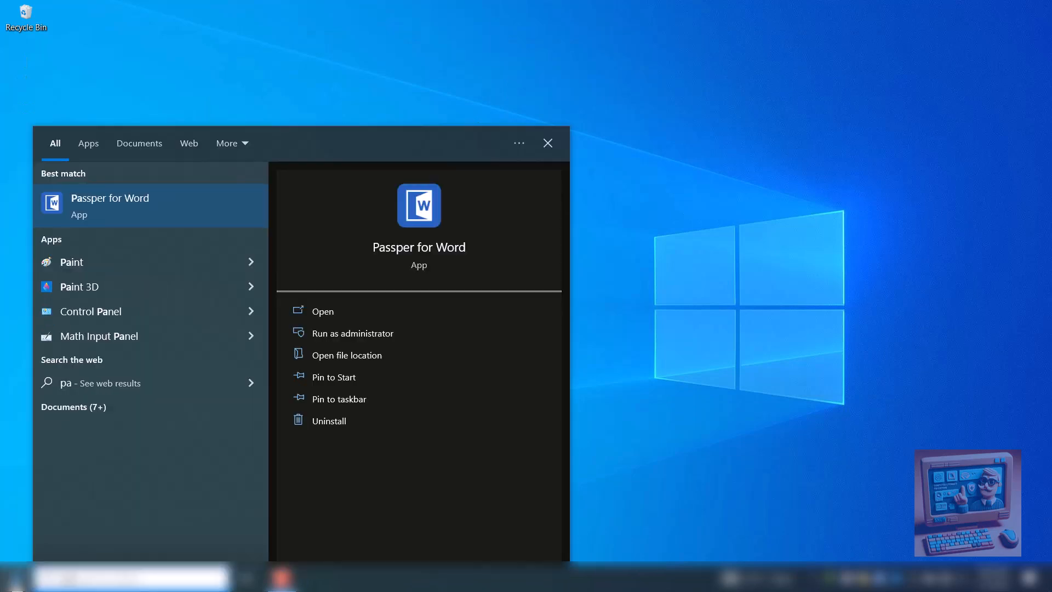
left_click(352, 332)
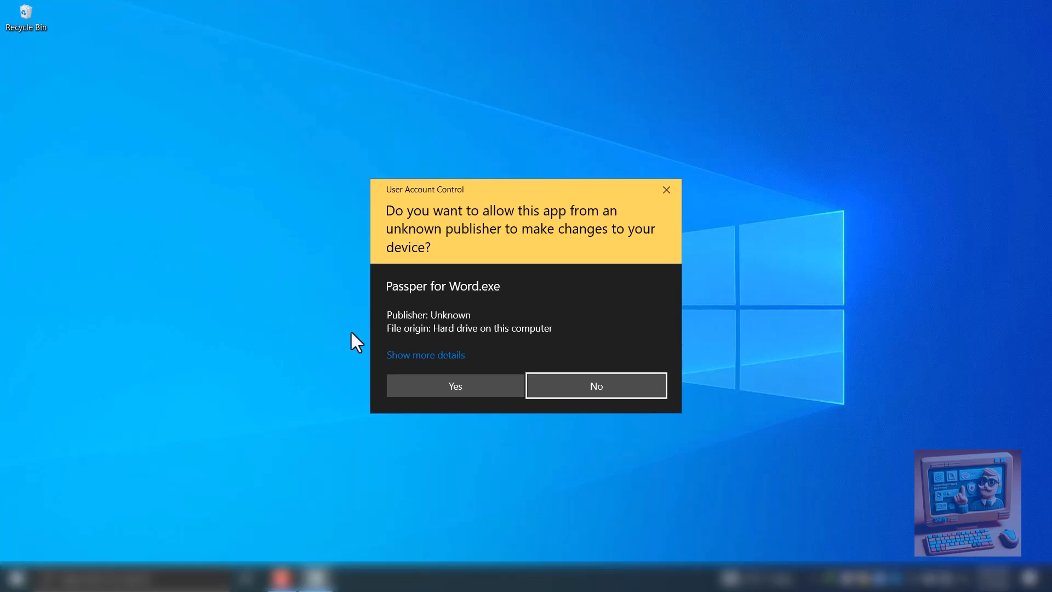
left_click(454, 385)
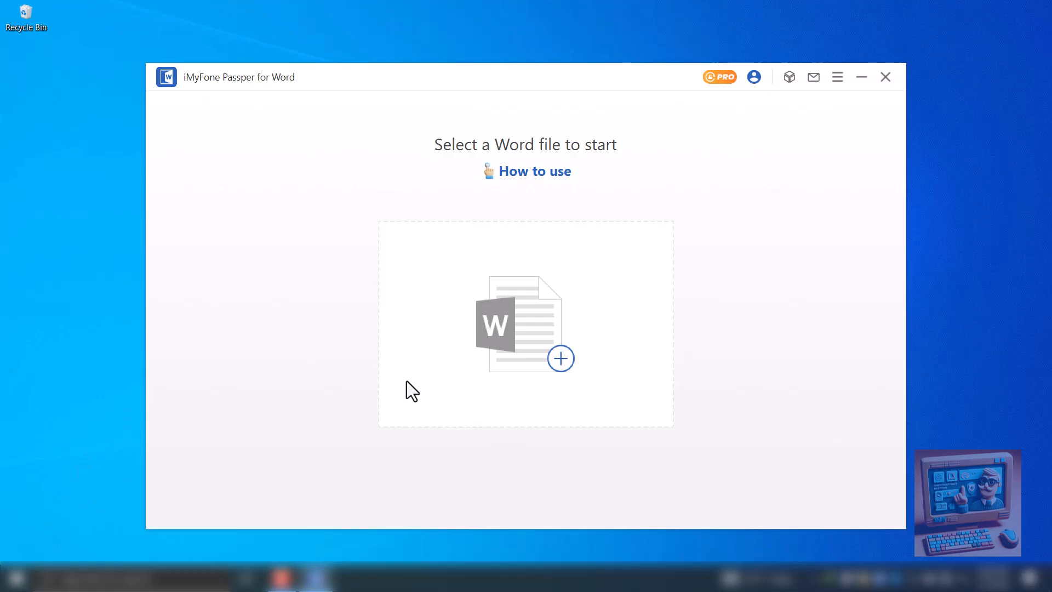
mouse_move(243, 48)
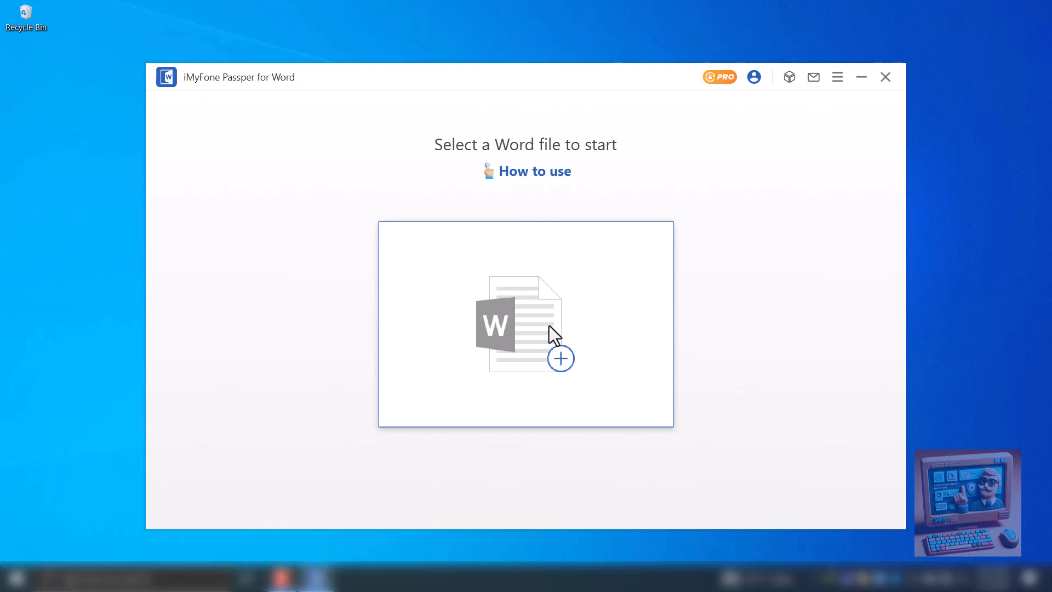
Add 'some secret document 2' from data (D:) to Passper for Word.
left_click(526, 323)
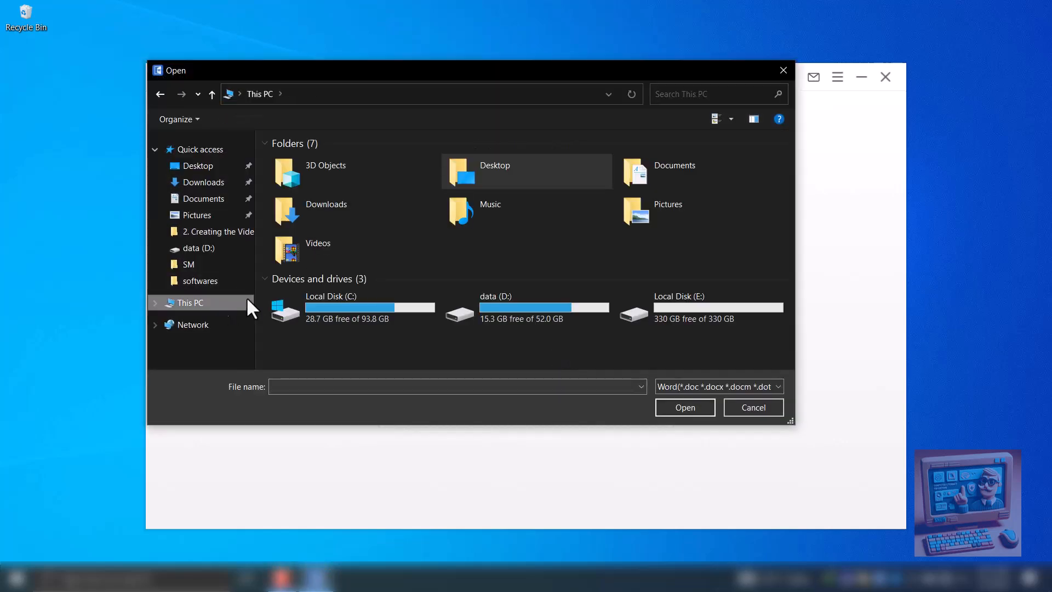
double_click(496, 309)
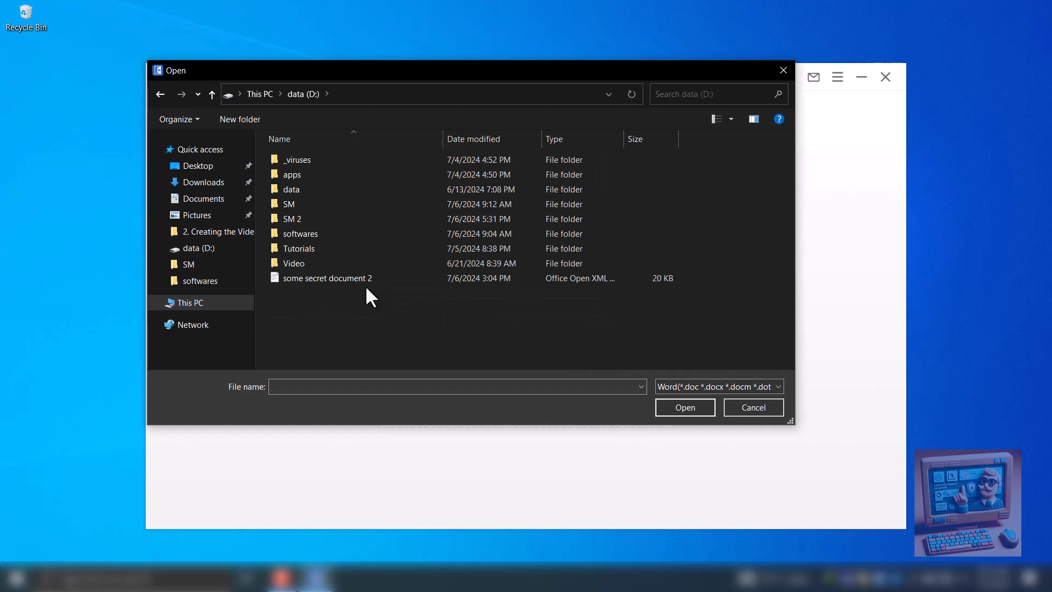
double_click(329, 277)
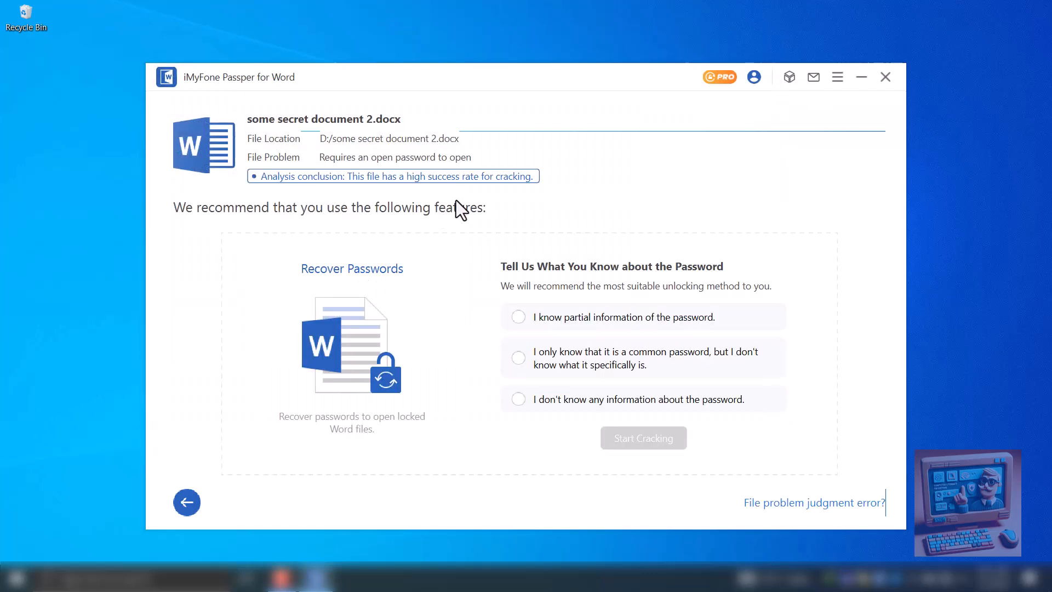
mouse_move(503, 293)
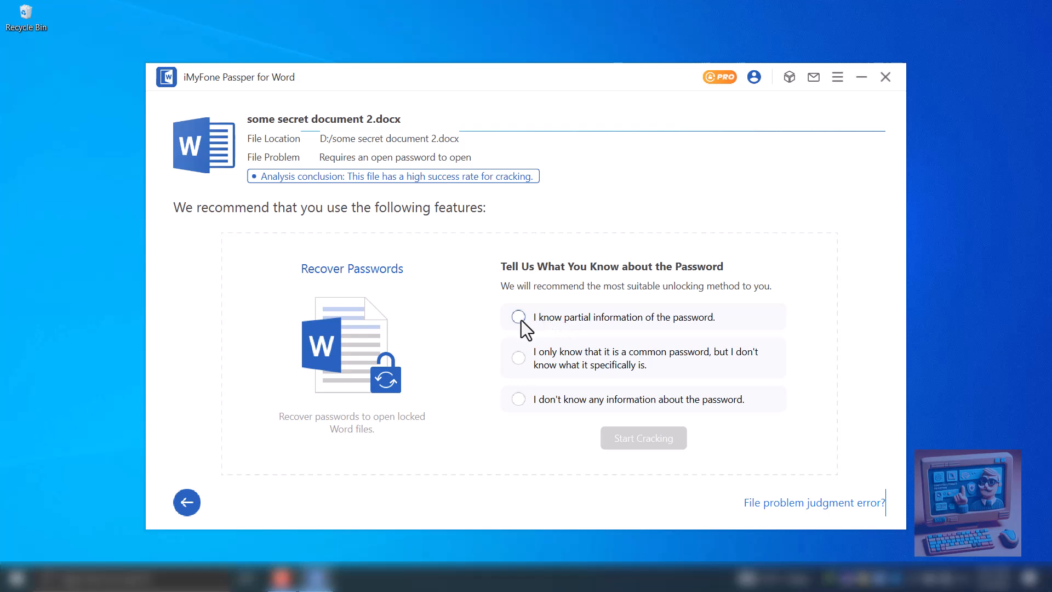
Choose 'I know partial information of the password' and start cracking.
left_click(517, 316)
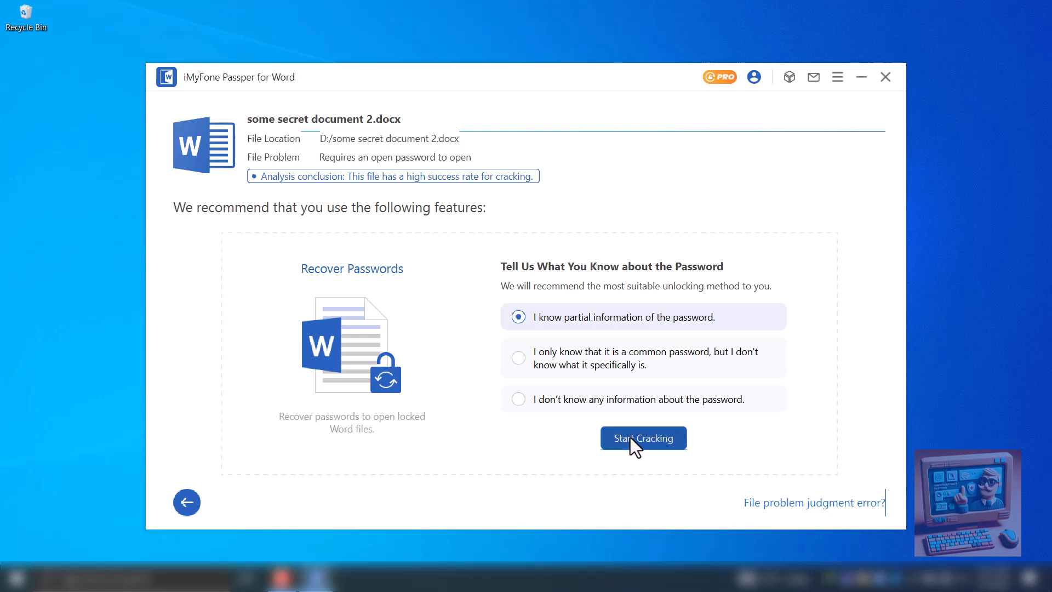
left_click(643, 438)
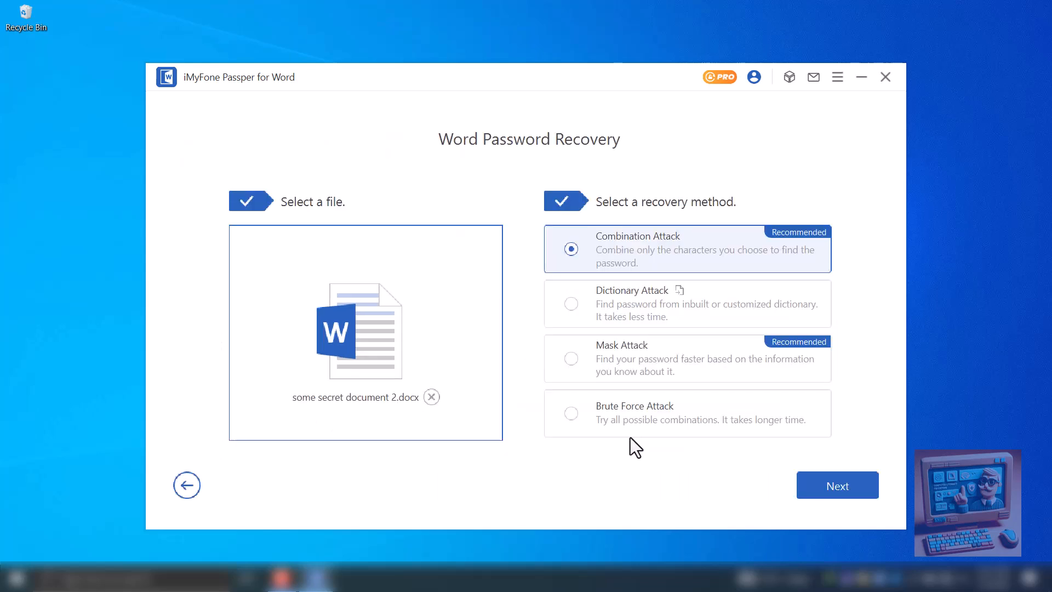
mouse_move(660, 290)
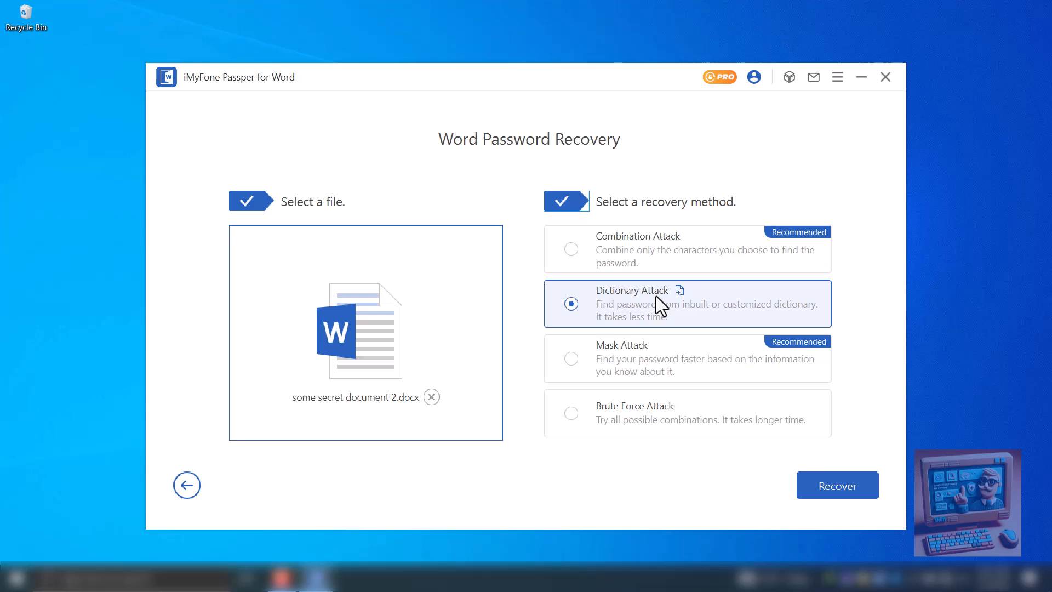
mouse_move(657, 320)
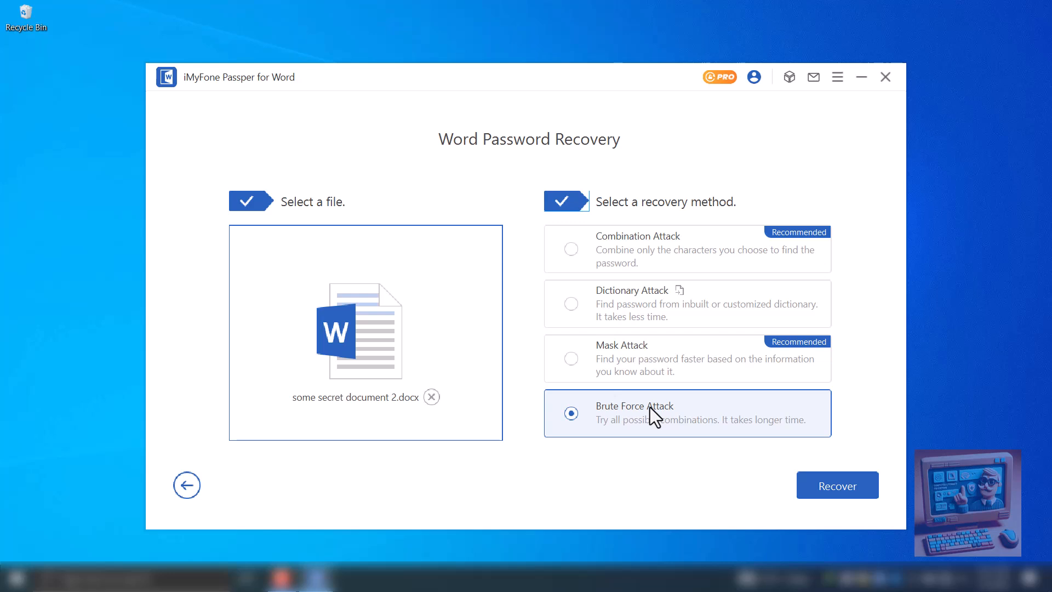
mouse_move(664, 281)
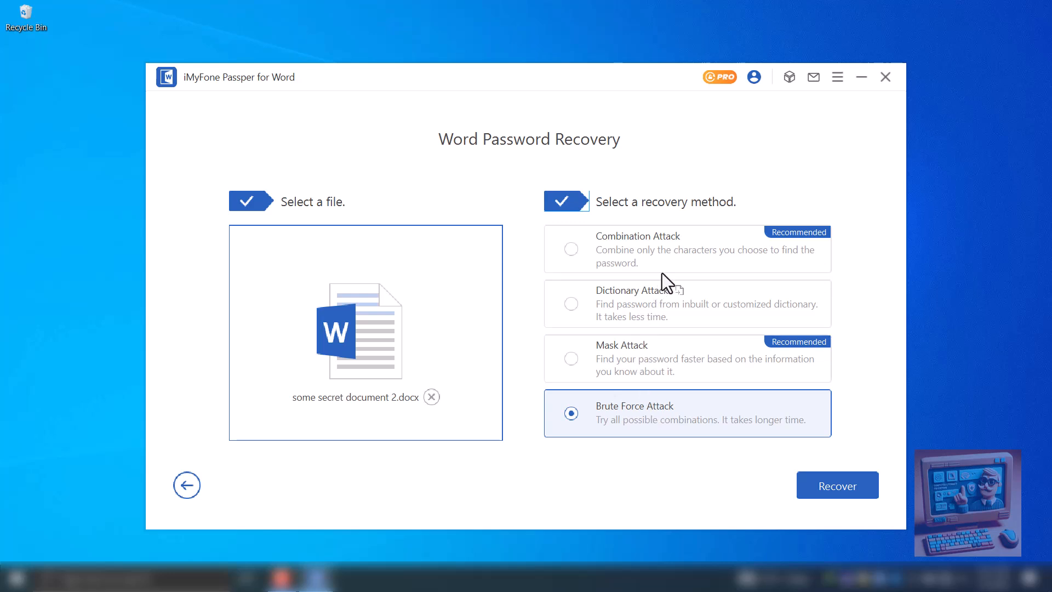
Pick Combination Attack as the recovery method and continue to Character Settings.
left_click(571, 249)
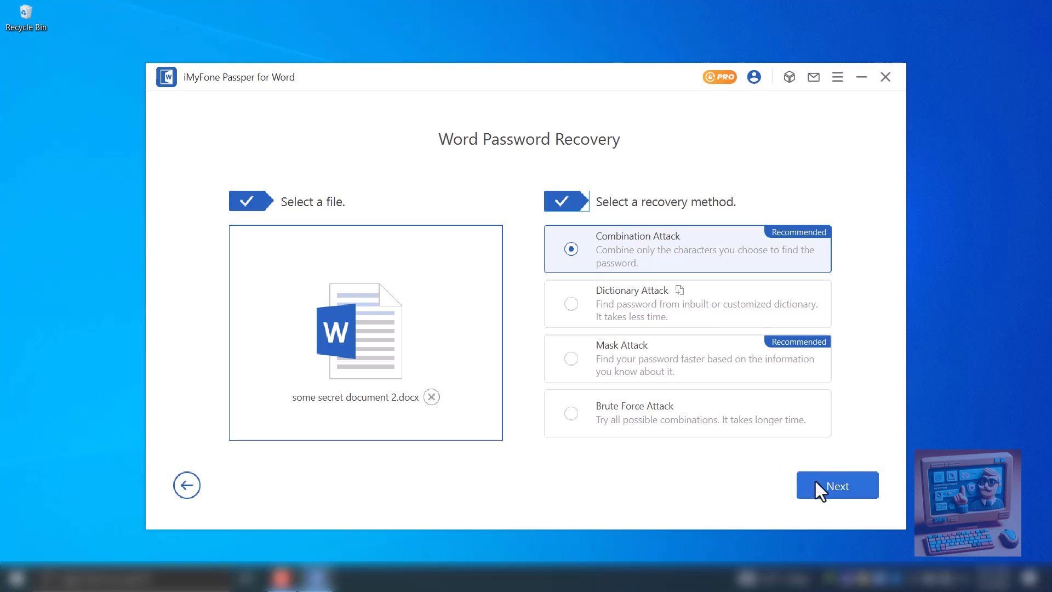
left_click(836, 485)
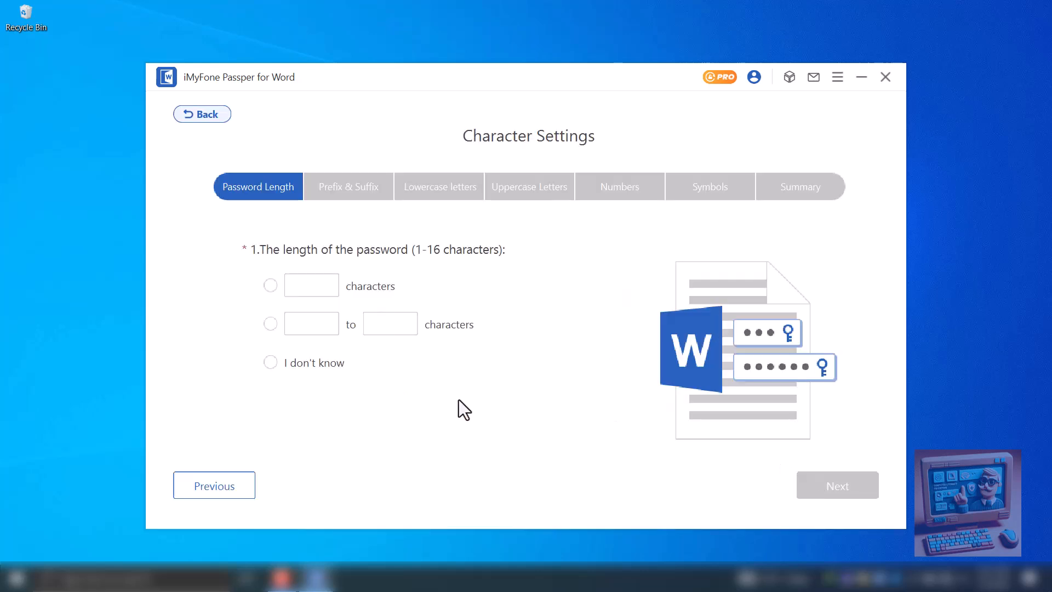
mouse_move(311, 285)
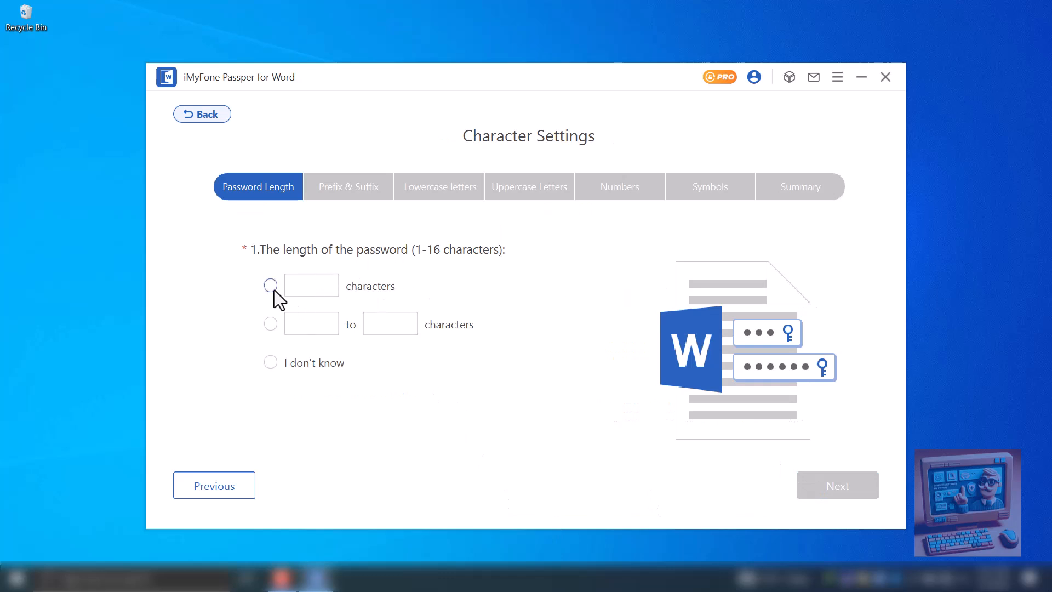
Set a fixed password length of 4, select all lowercase letters, and reach the summary.
left_click(271, 285)
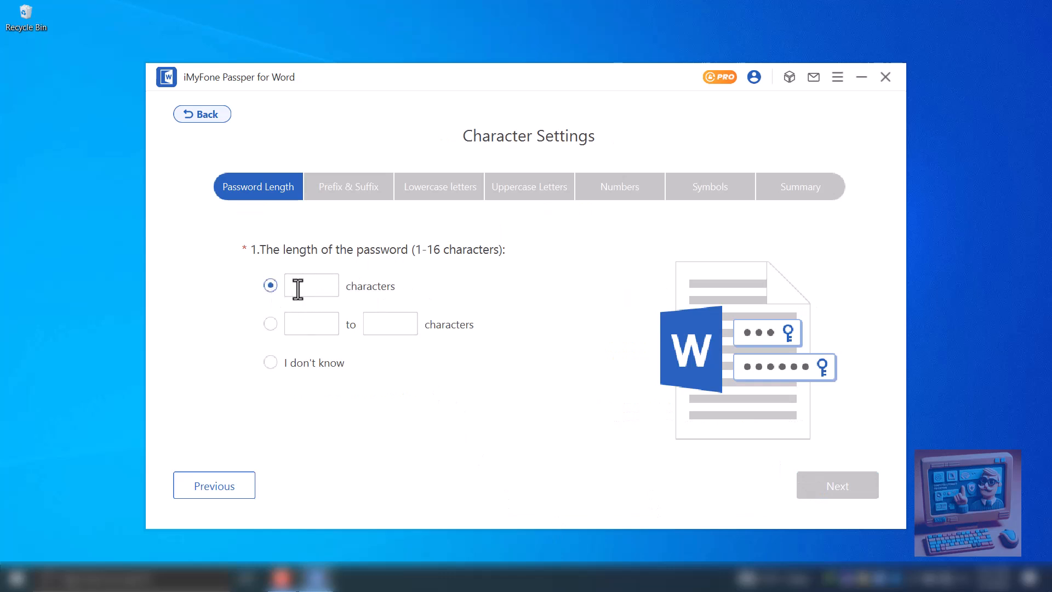
left_click(270, 323)
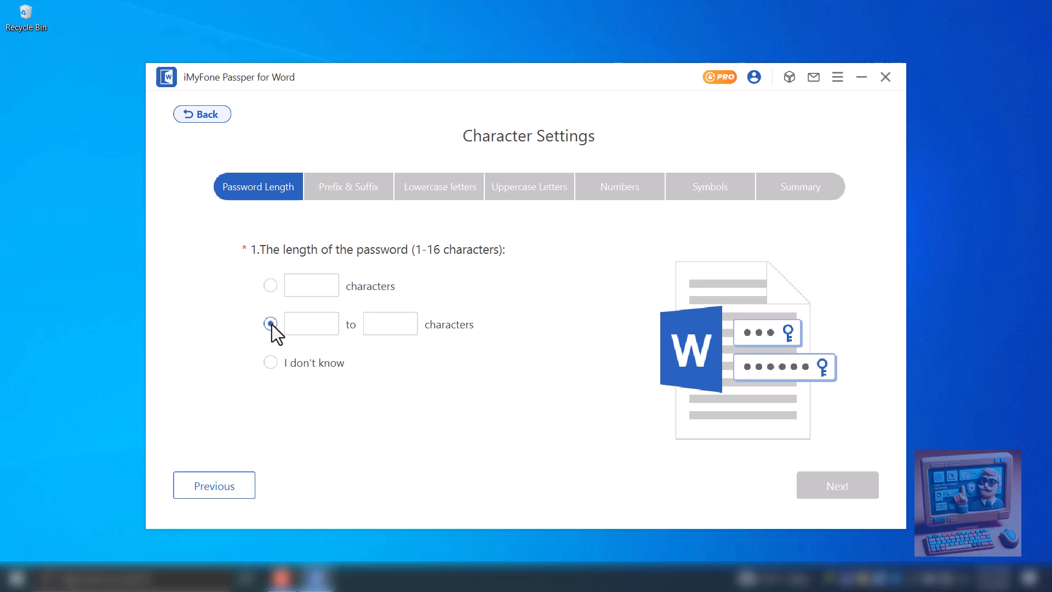
left_click(270, 363)
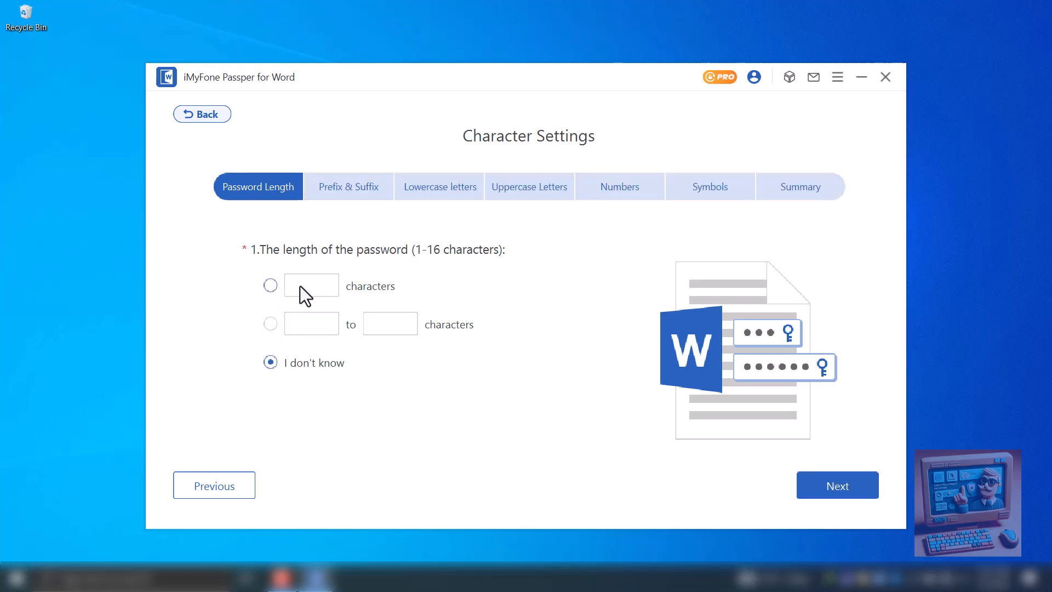
type("4")
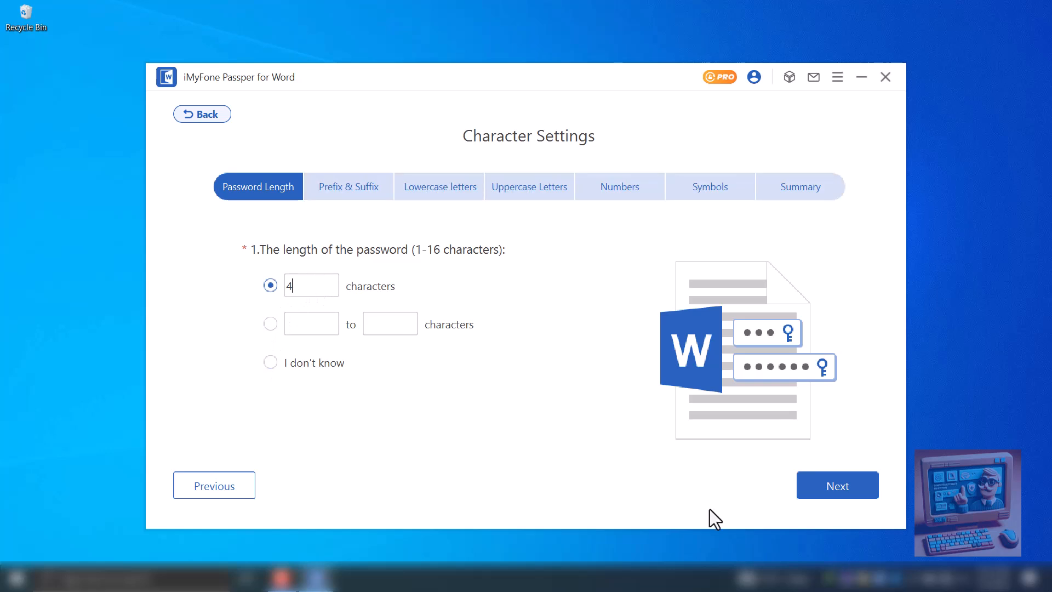
left_click(837, 485)
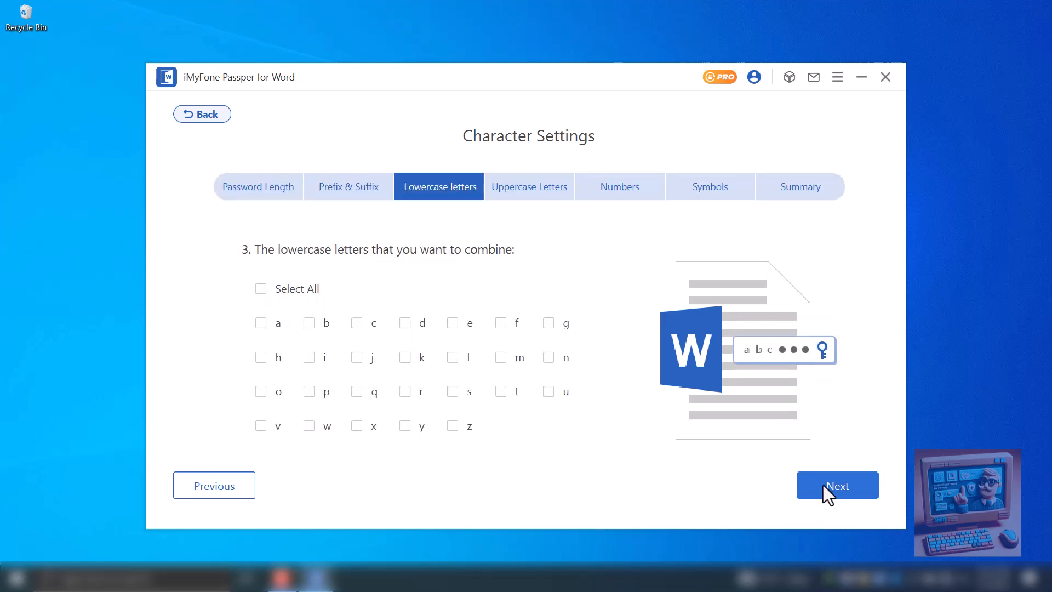
mouse_move(455, 381)
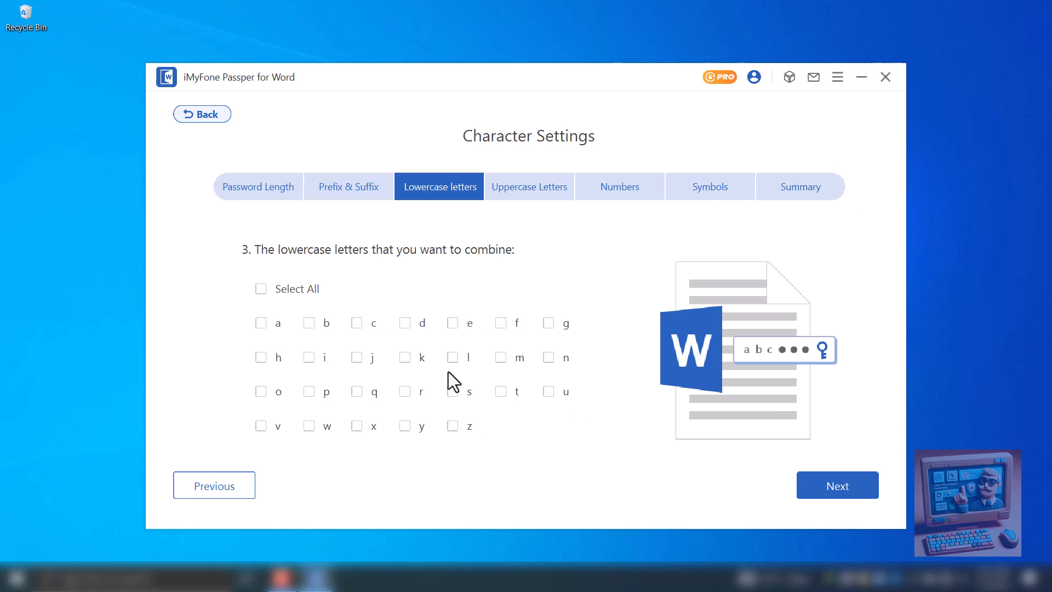
left_click(260, 288)
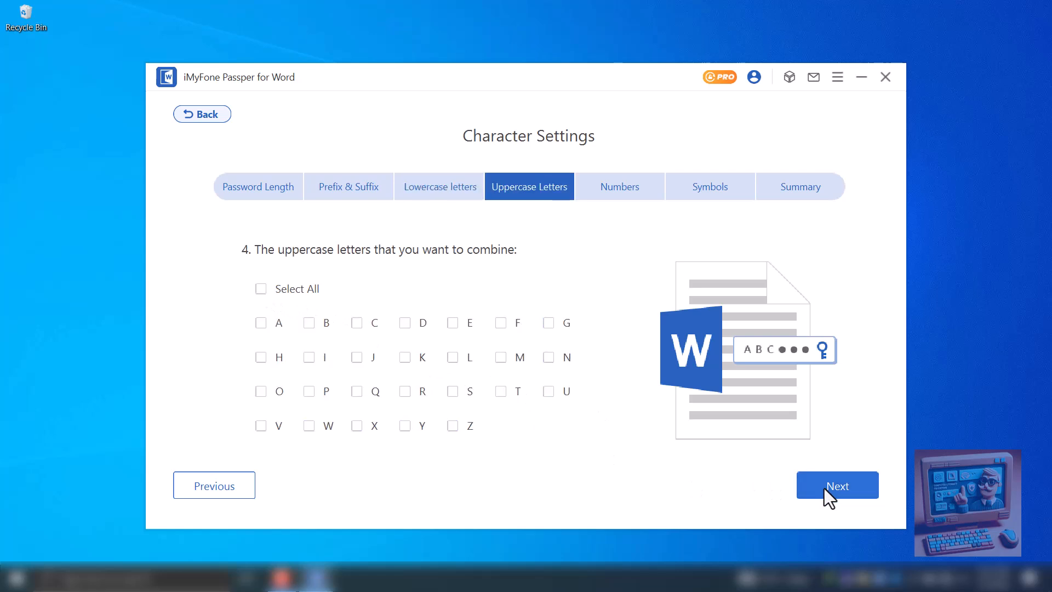
left_click(837, 485)
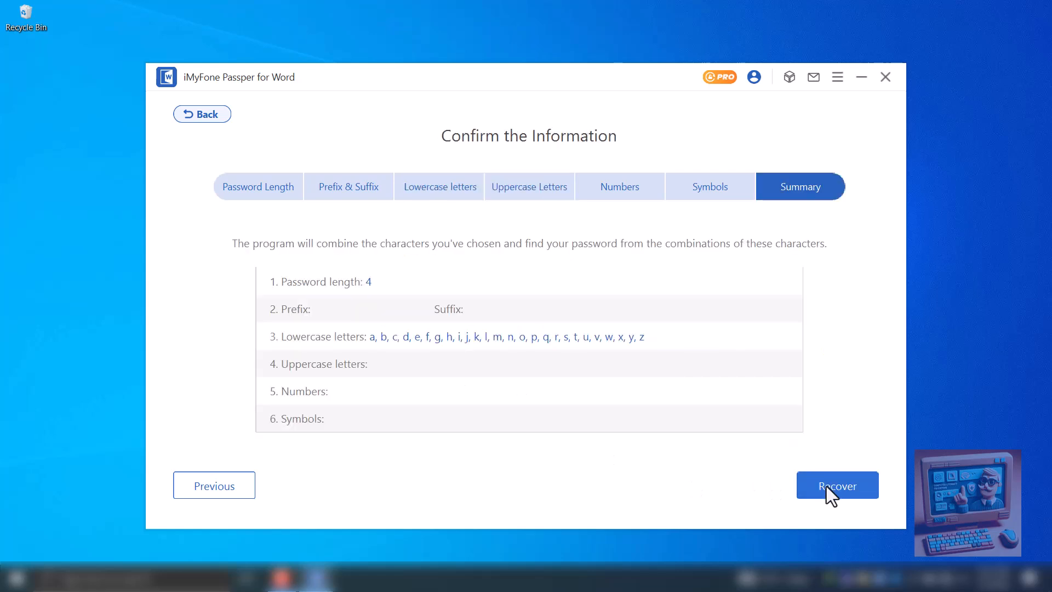
mouse_move(337, 293)
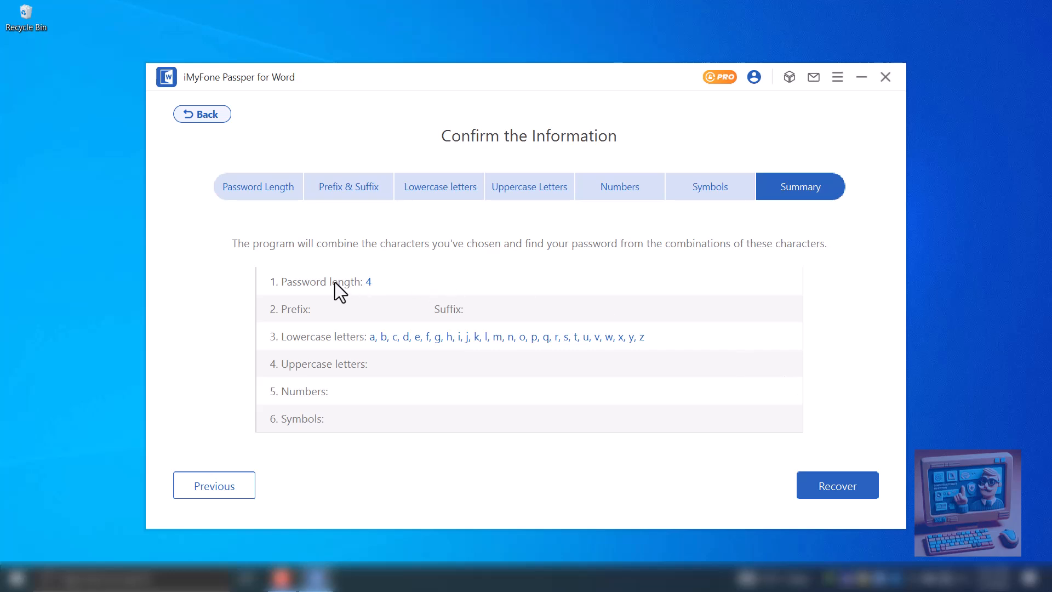
mouse_move(364, 346)
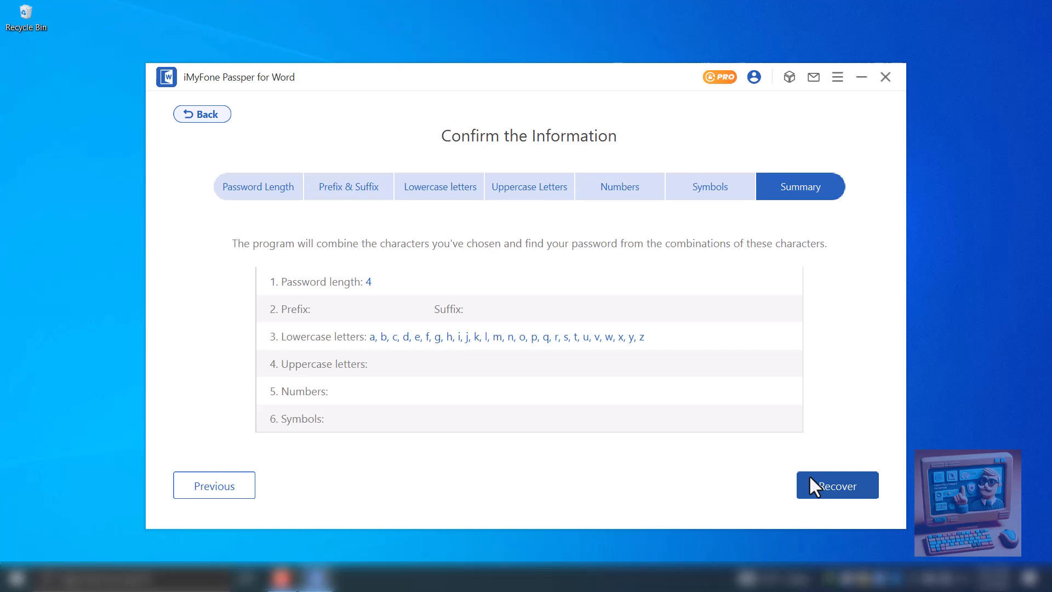
Confirm the 4-character lowercase Combination Attack summary and launch recovery.
left_click(837, 485)
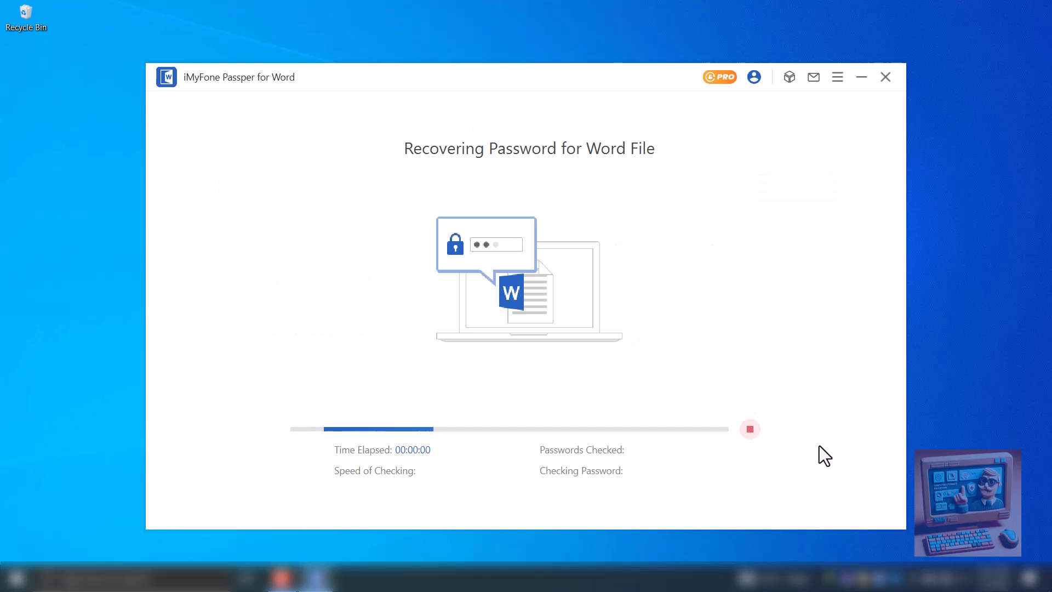
mouse_move(841, 403)
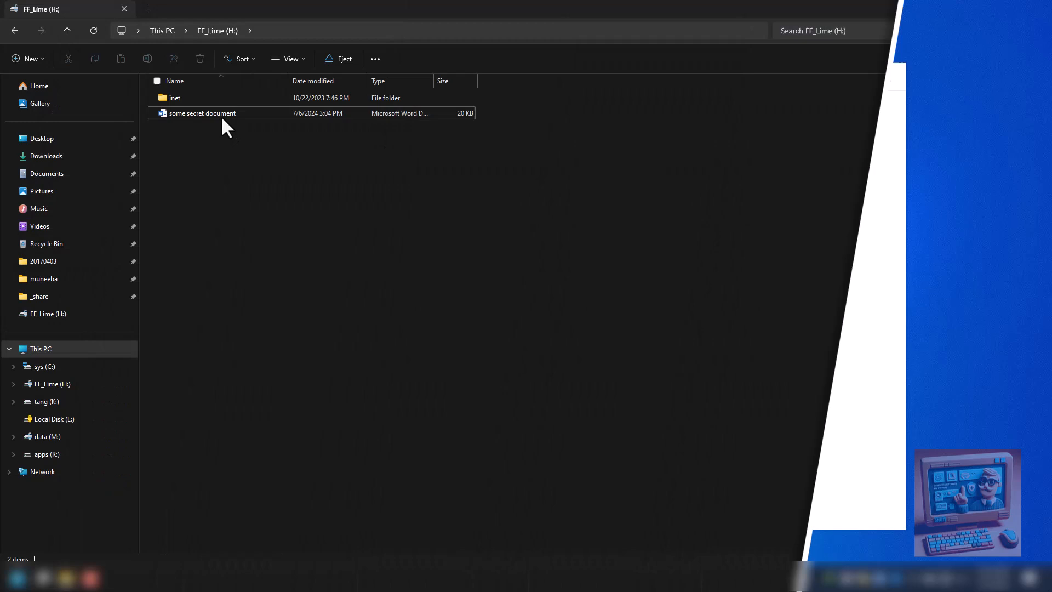
Open the secret document in Word and submit the recovered 4-character password.
double_click(201, 113)
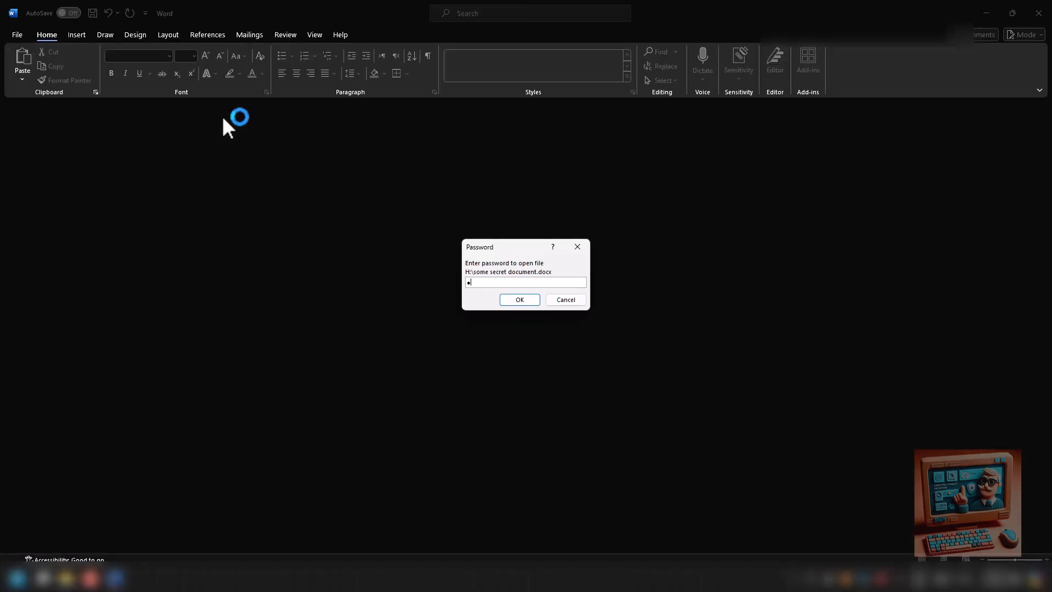
left_click(520, 299)
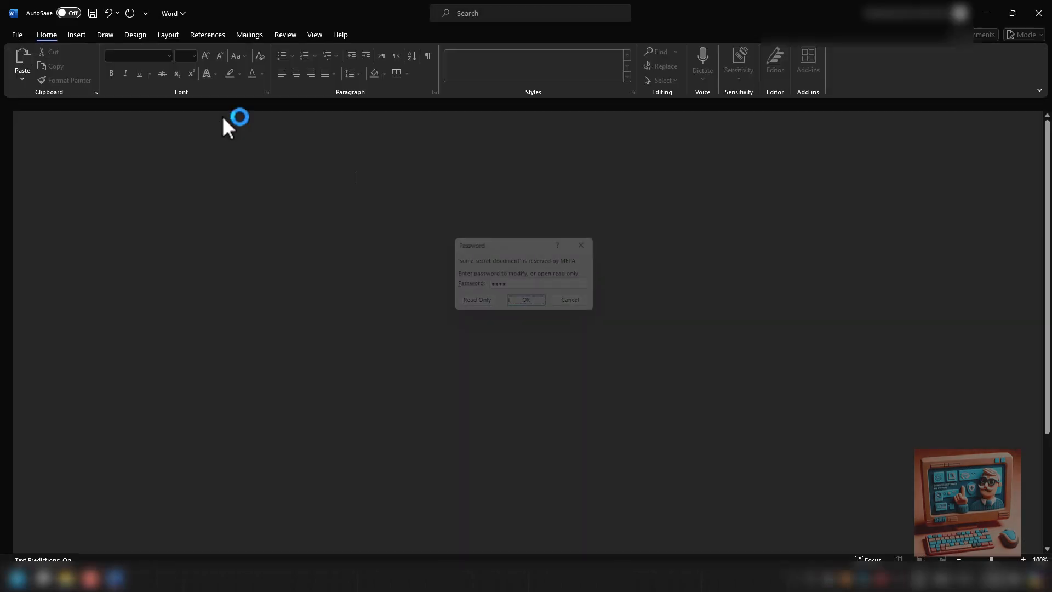